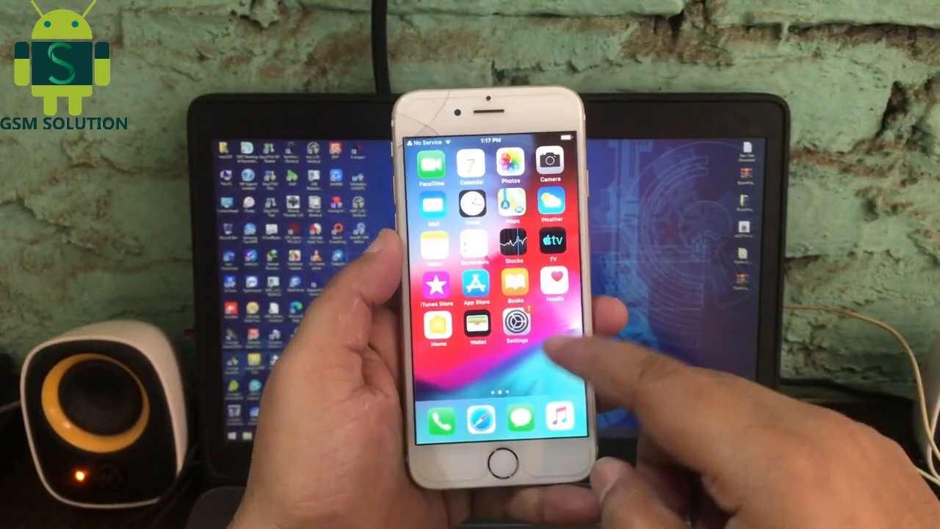
Open Settings, then General to view the iPhone's device information.
{"action": "left_click", "coordinate": [517, 329]}
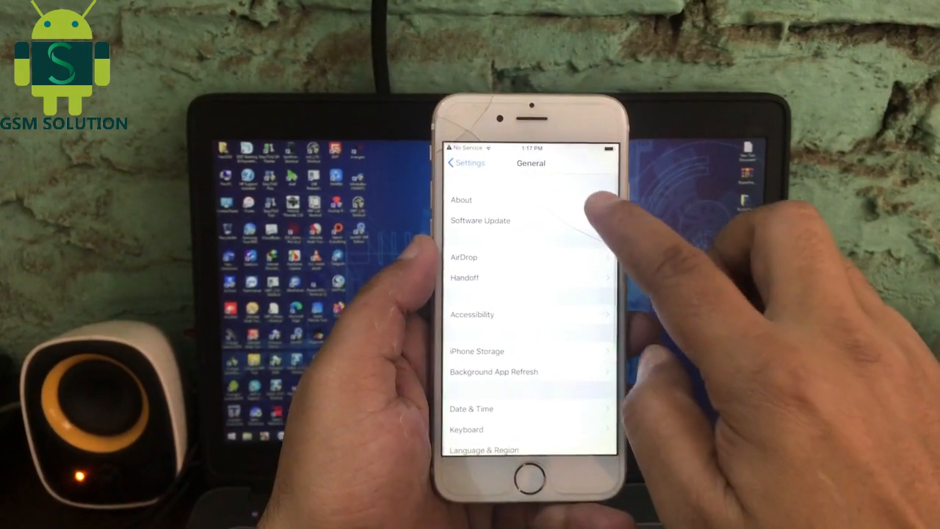
{"action": "left_click", "coordinate": [461, 199]}
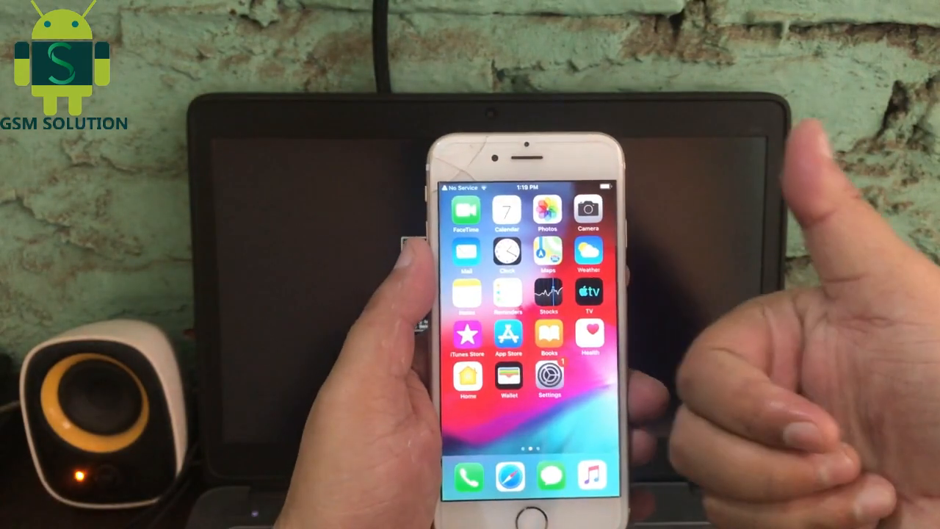
Start installing Cydia from the checkra1n Loader app.
{"action": "scroll", "scroll_direction": "left", "scroll_amount": 3}
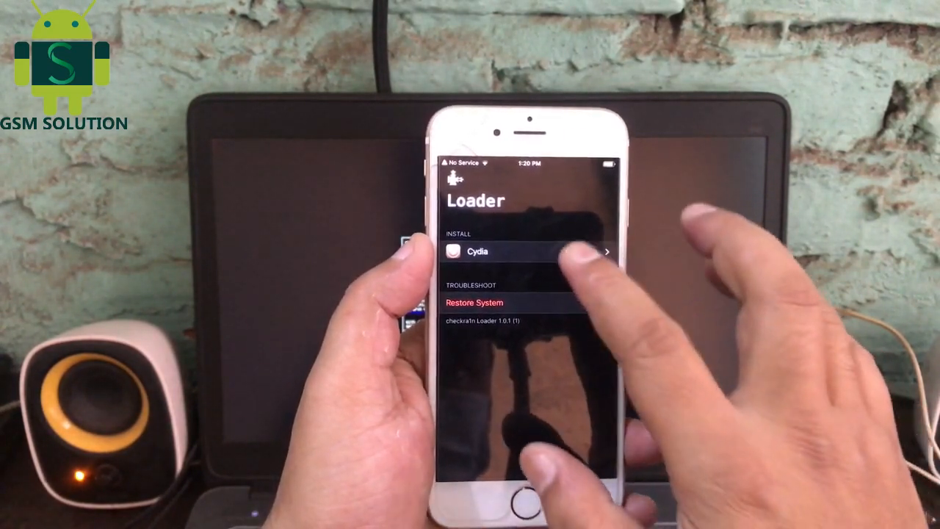
{"action": "left_click", "coordinate": [514, 252]}
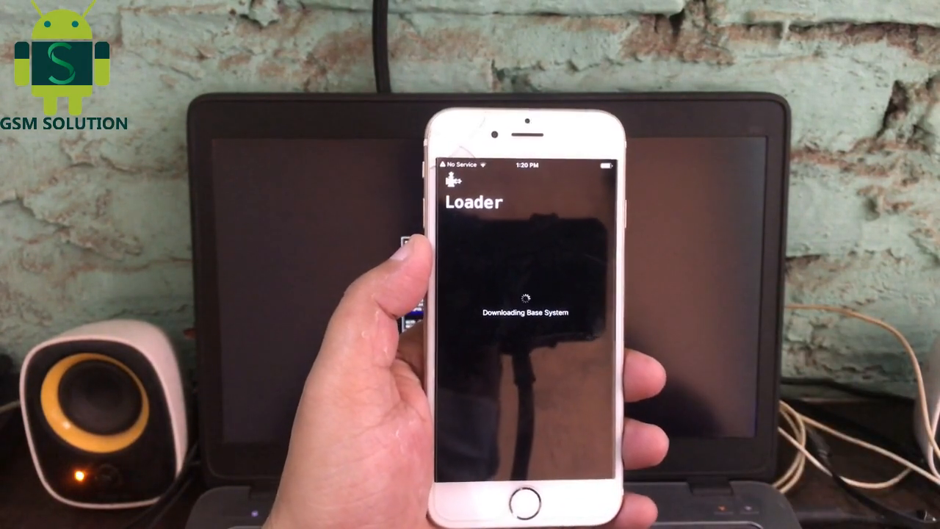